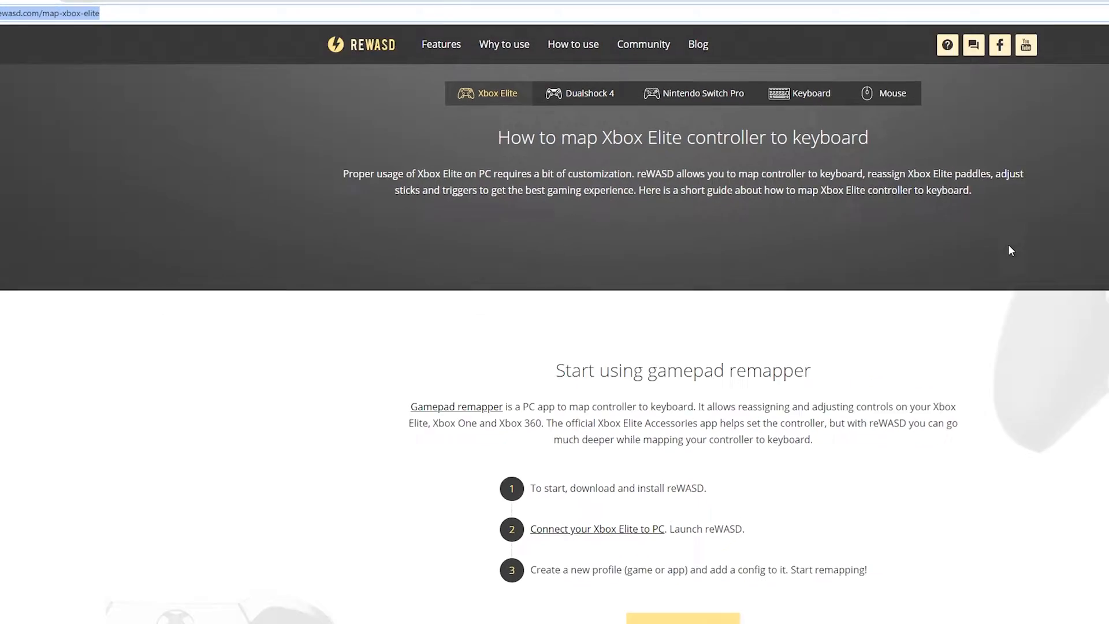
Step: Reach the download section of the reWASD Xbox Elite guide and start the reWASD download
{"action": "scroll", "scroll_direction": "down", "scroll_amount": 3}
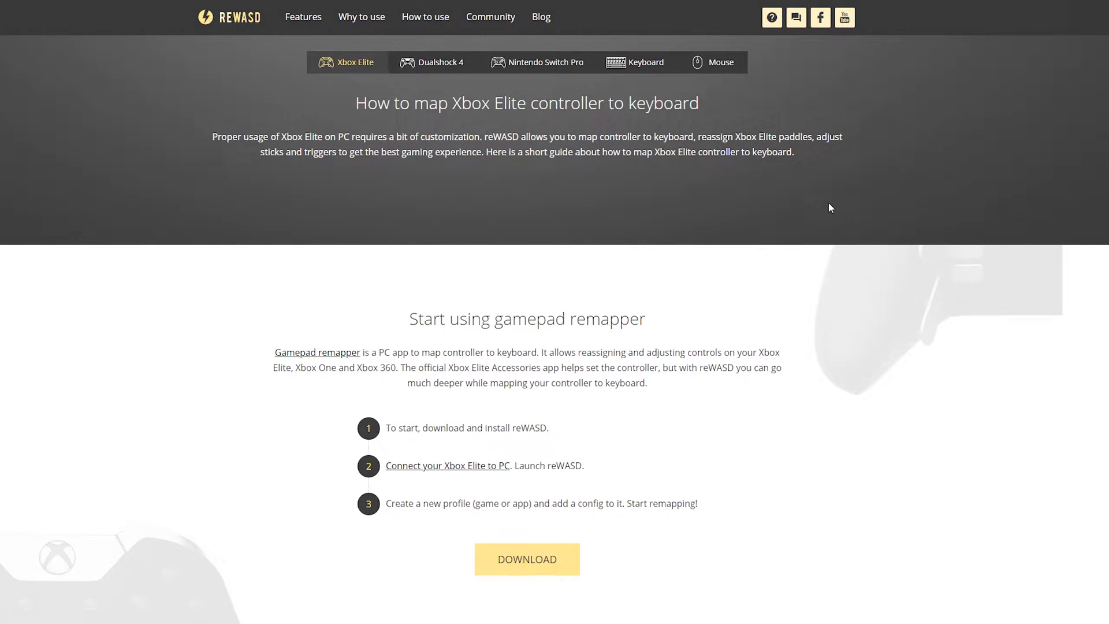
{"action": "mouse_move", "coordinate": [260, 118]}
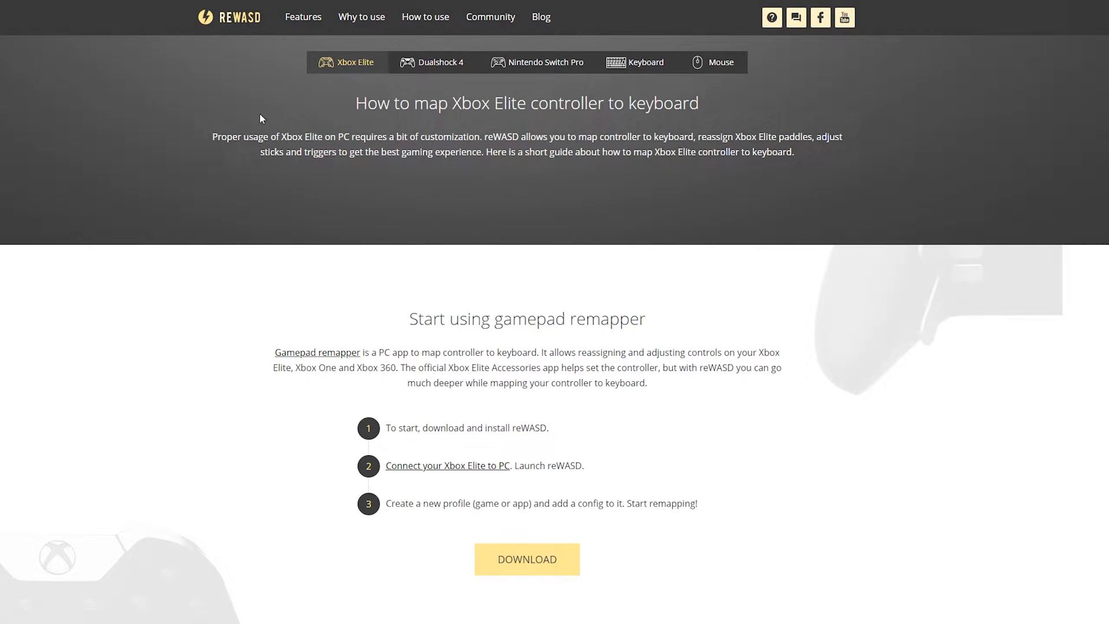
{"action": "mouse_move", "coordinate": [833, 254]}
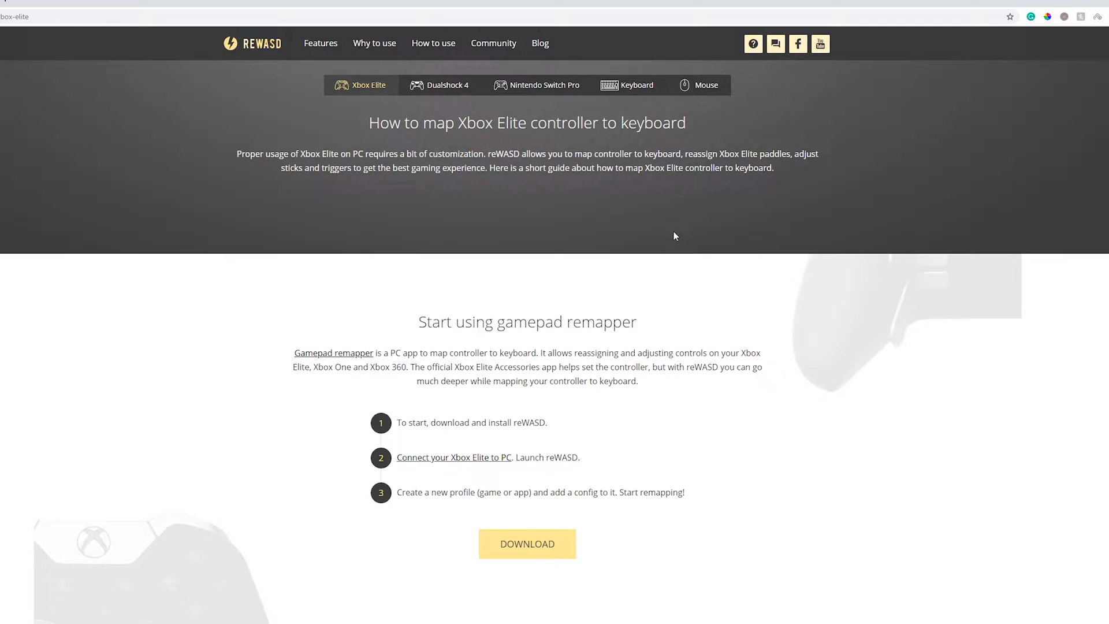
{"action": "scroll", "scroll_direction": "down", "scroll_amount": 3}
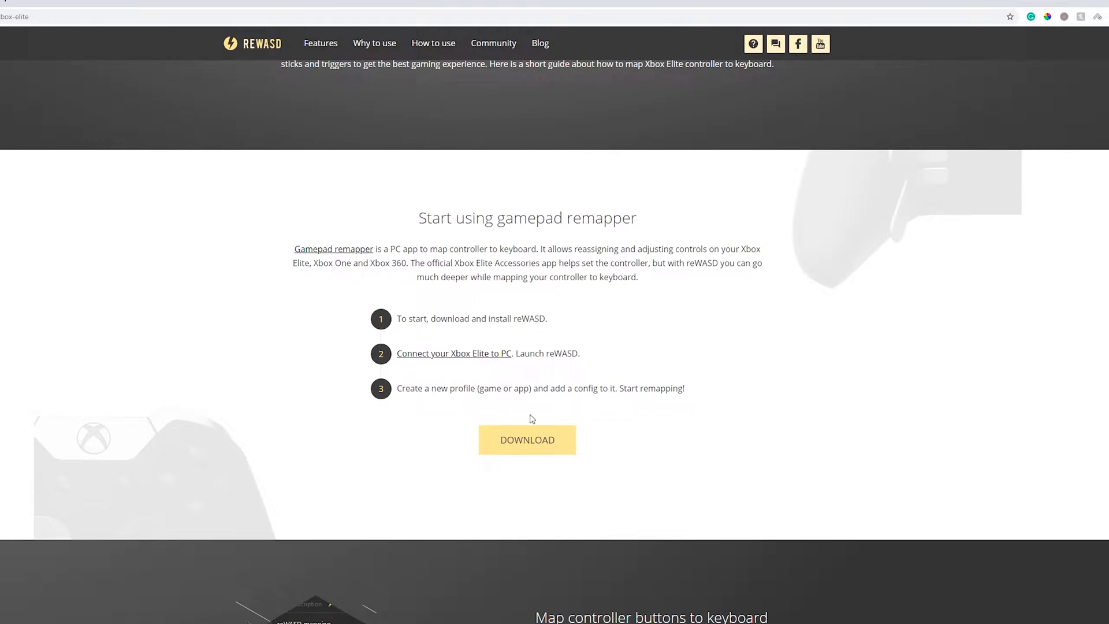
{"action": "left_click", "coordinate": [527, 439]}
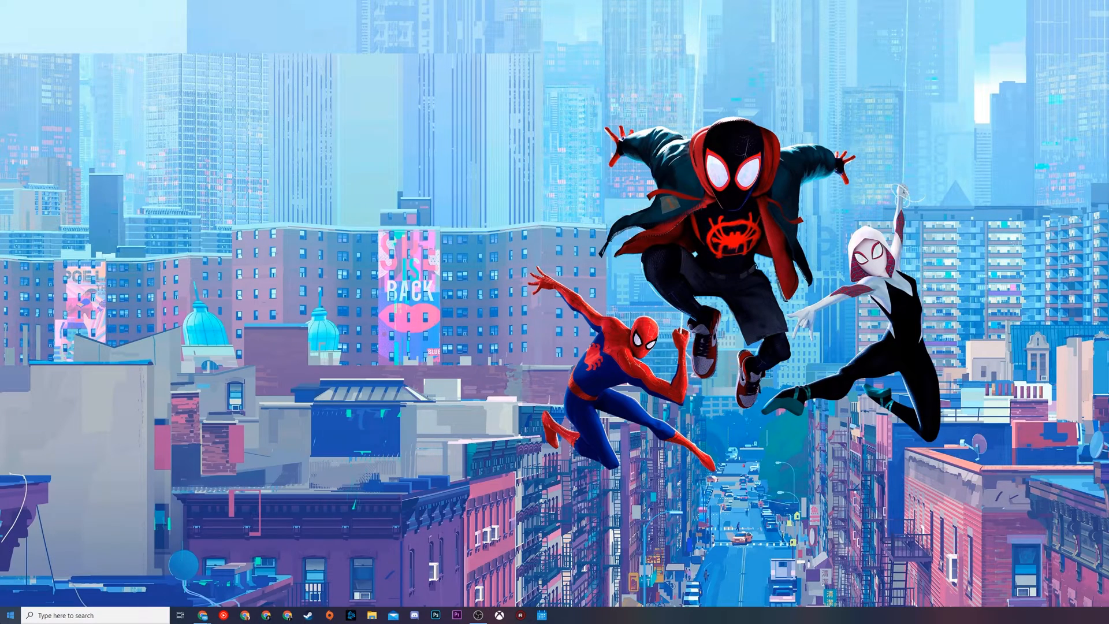
{"action": "mouse_move", "coordinate": [10, 615]}
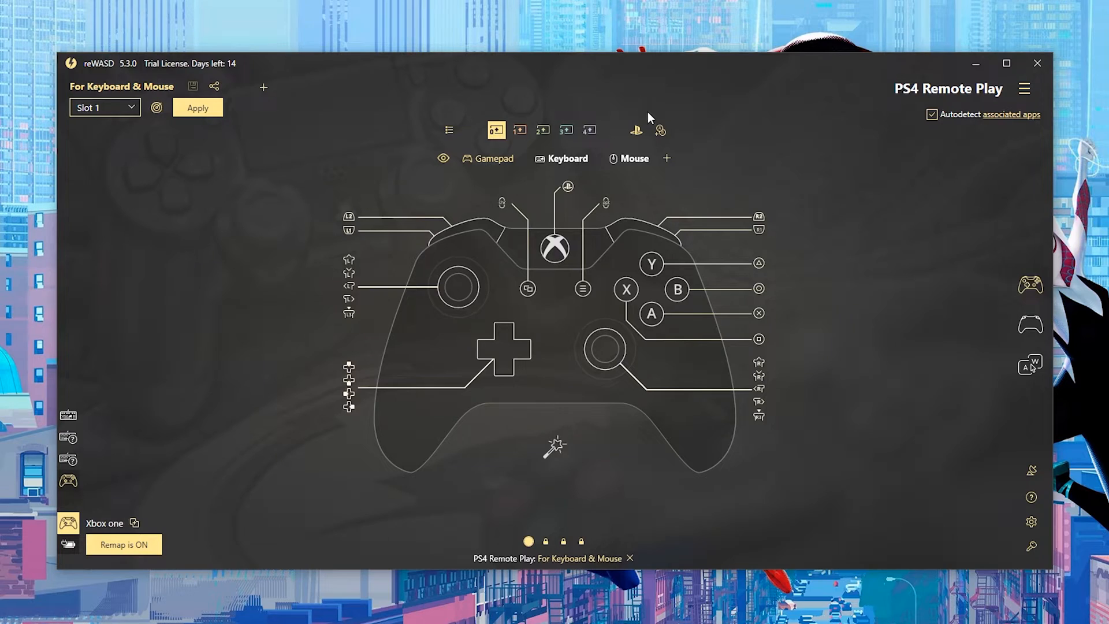
{"action": "left_click", "coordinate": [1024, 89]}
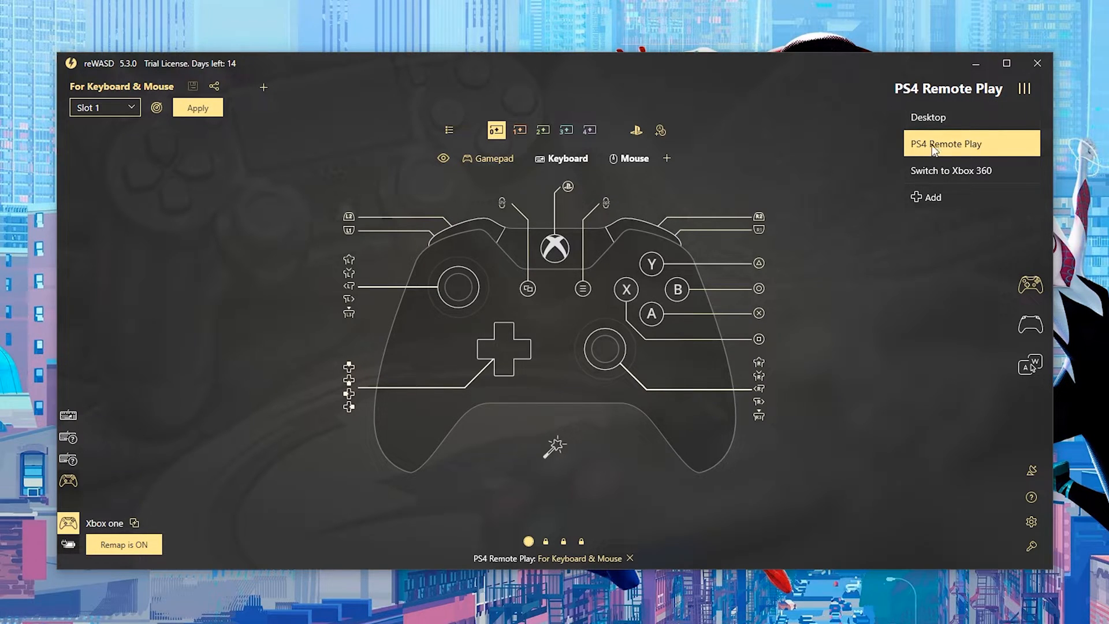
{"action": "mouse_move", "coordinate": [976, 149]}
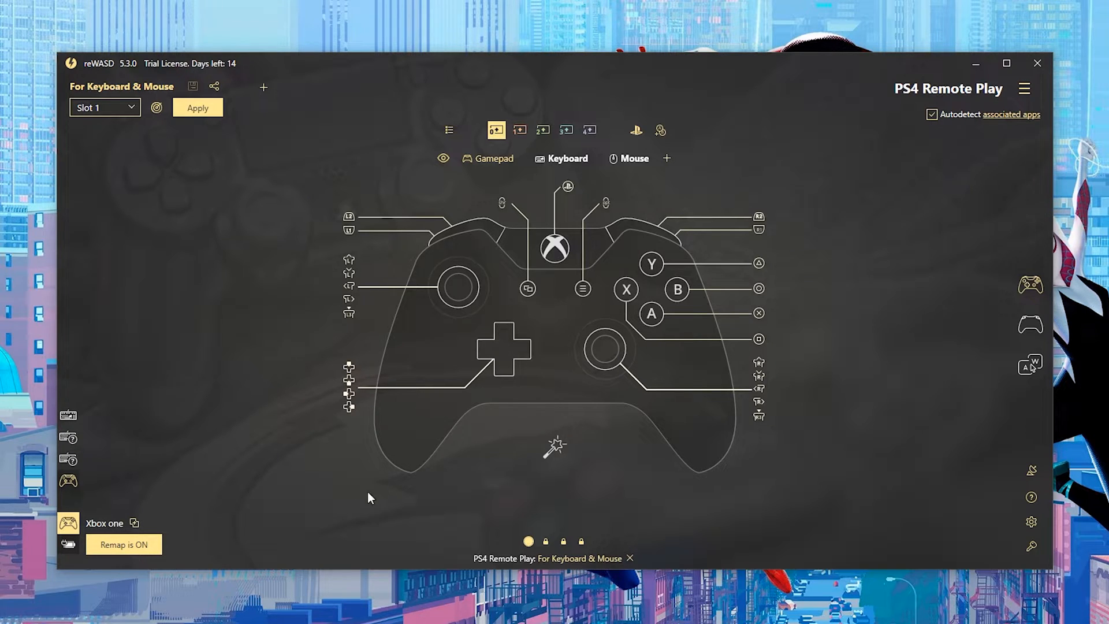
{"action": "mouse_move", "coordinate": [69, 415]}
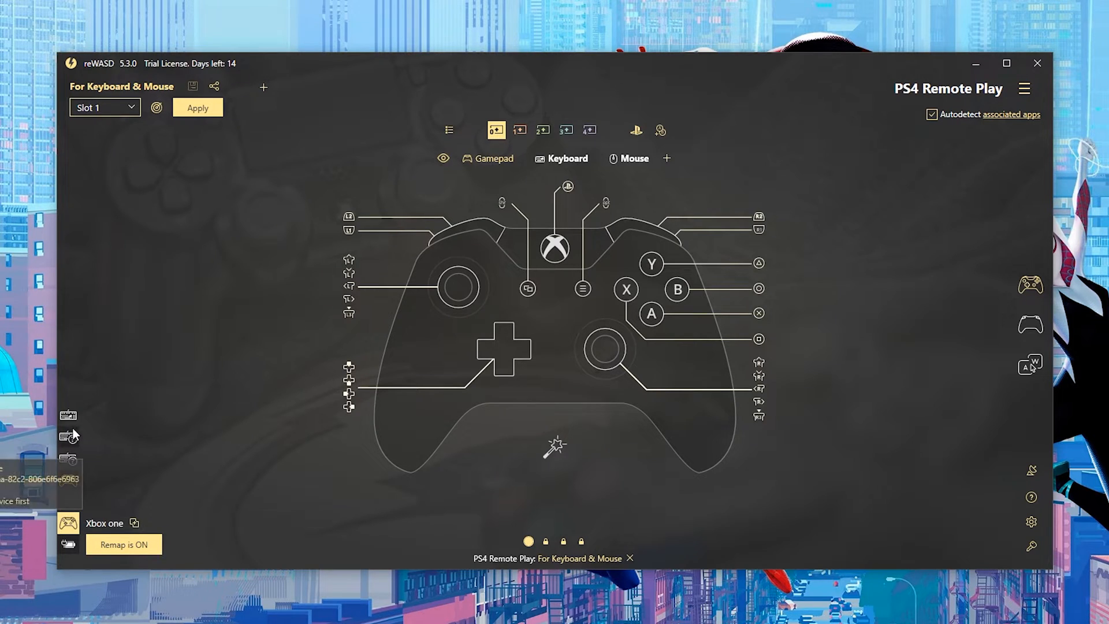
{"action": "mouse_move", "coordinate": [80, 484]}
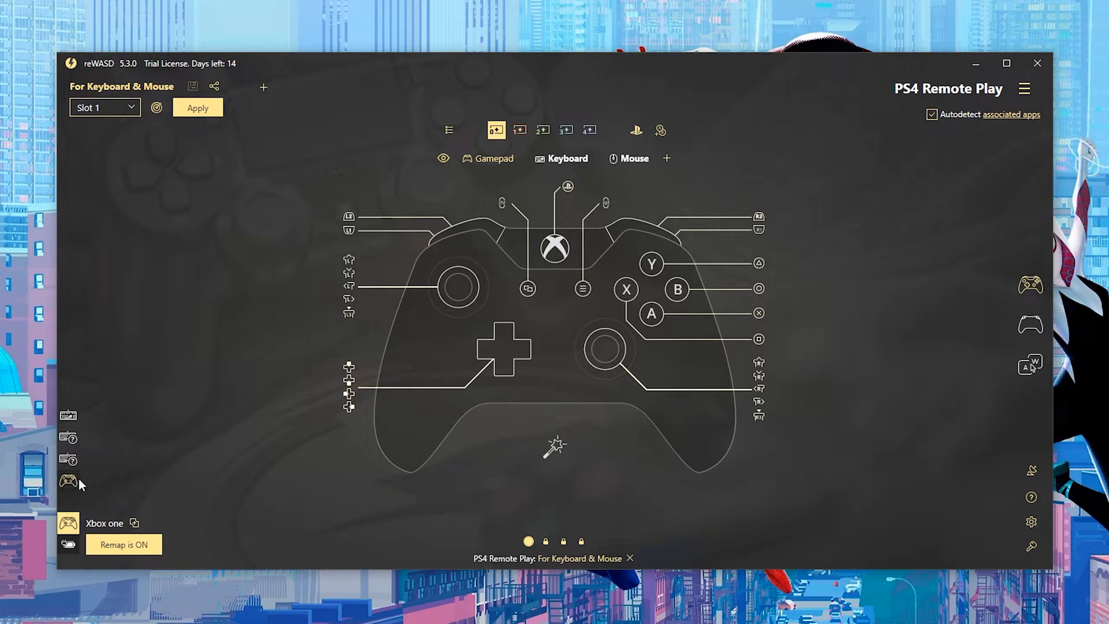
{"action": "mouse_move", "coordinate": [68, 480]}
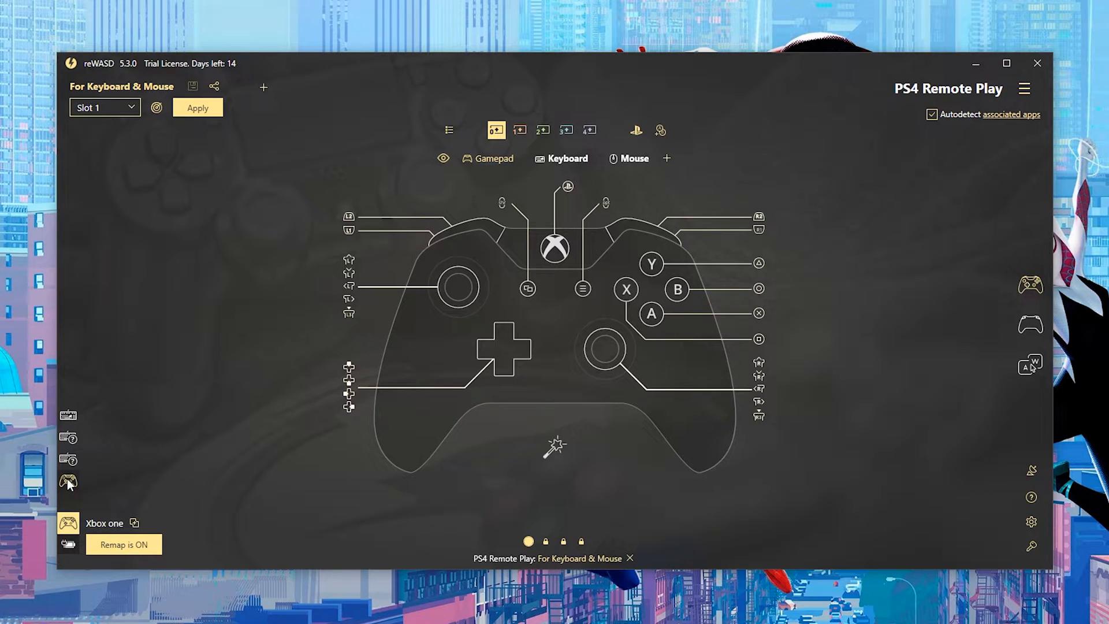
{"action": "mouse_move", "coordinate": [664, 444]}
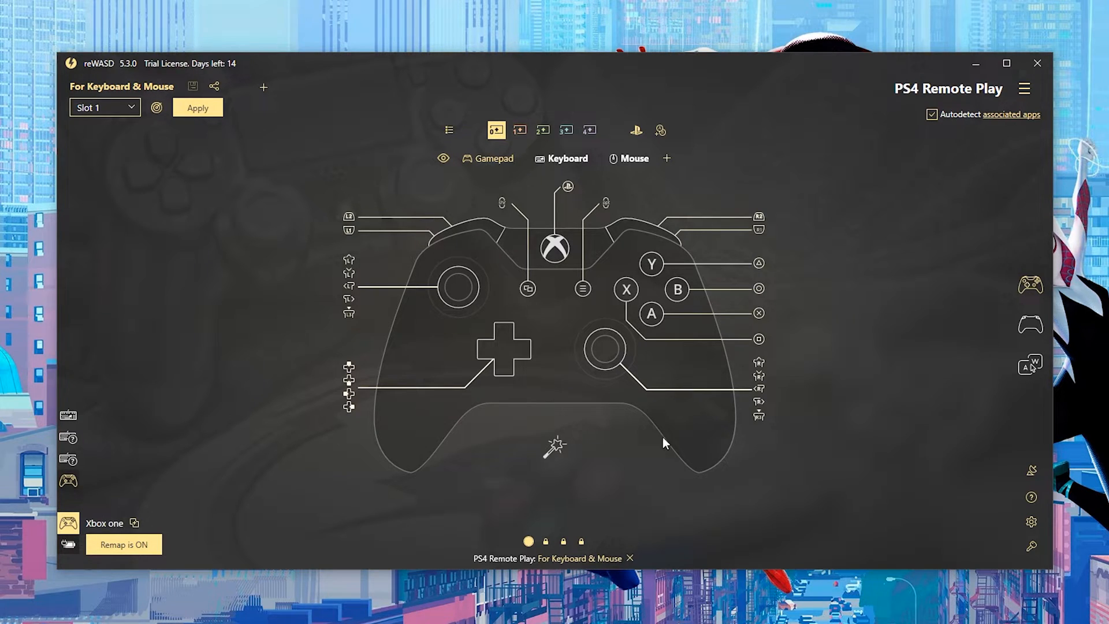
{"action": "mouse_move", "coordinate": [480, 234]}
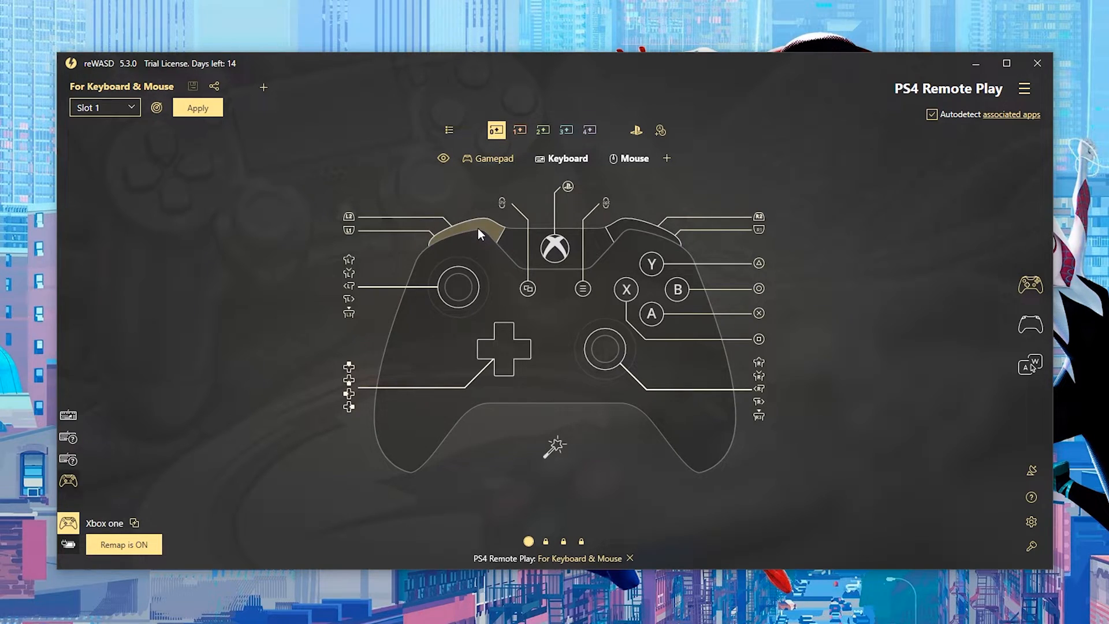
{"action": "mouse_move", "coordinate": [131, 186]}
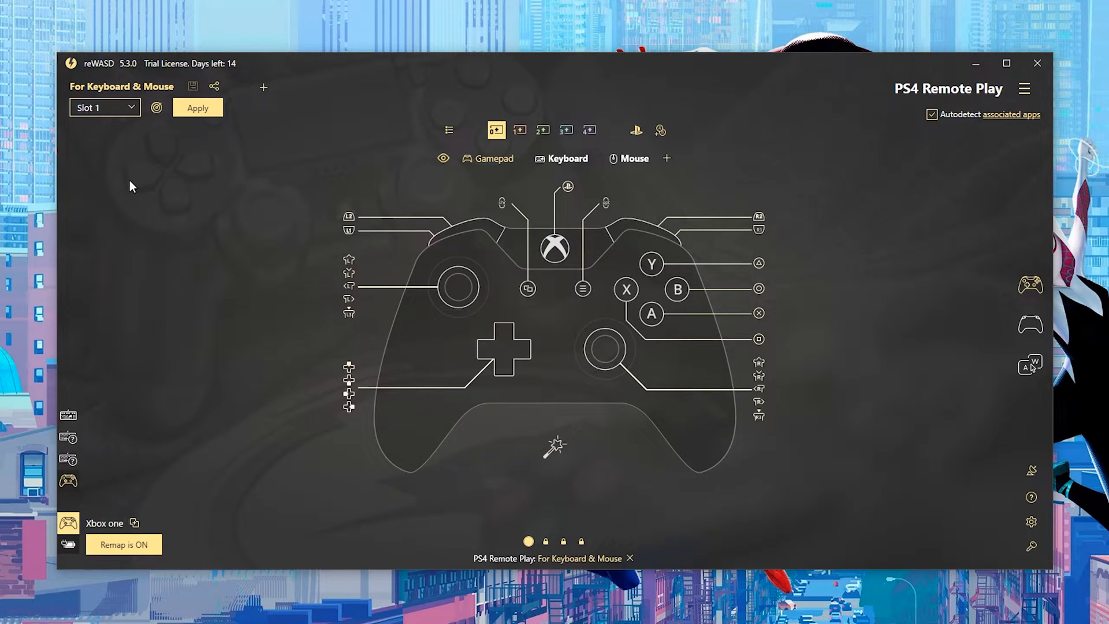
Step: Review the right bumper's gamepad-button mapping in the PS4 Remote Play profile and keep it
{"action": "left_click", "coordinate": [758, 228]}
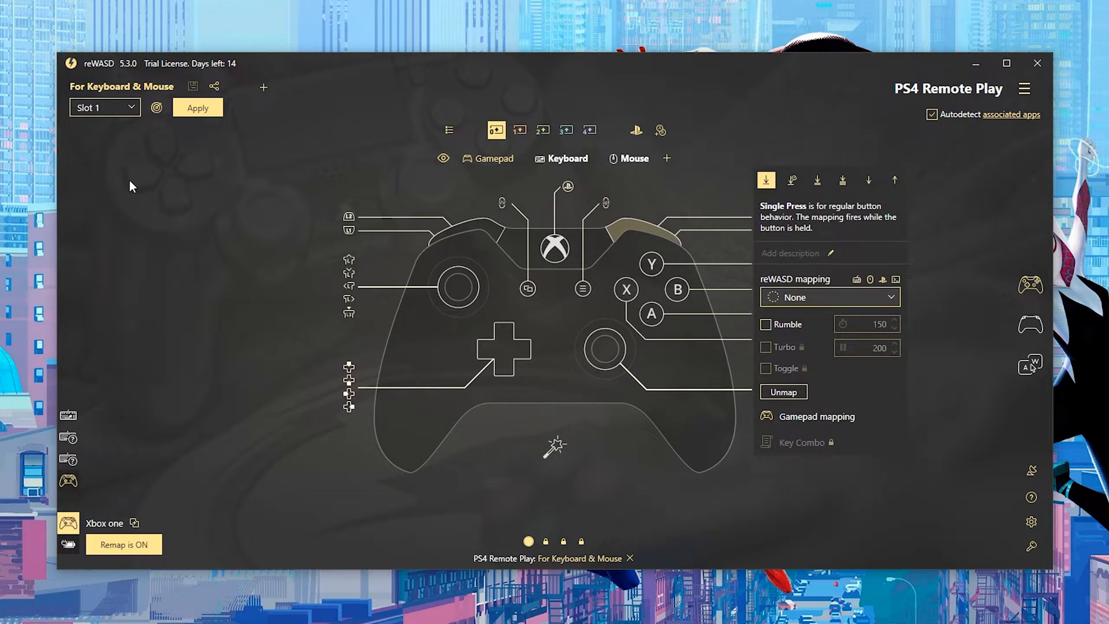
{"action": "mouse_move", "coordinate": [842, 339]}
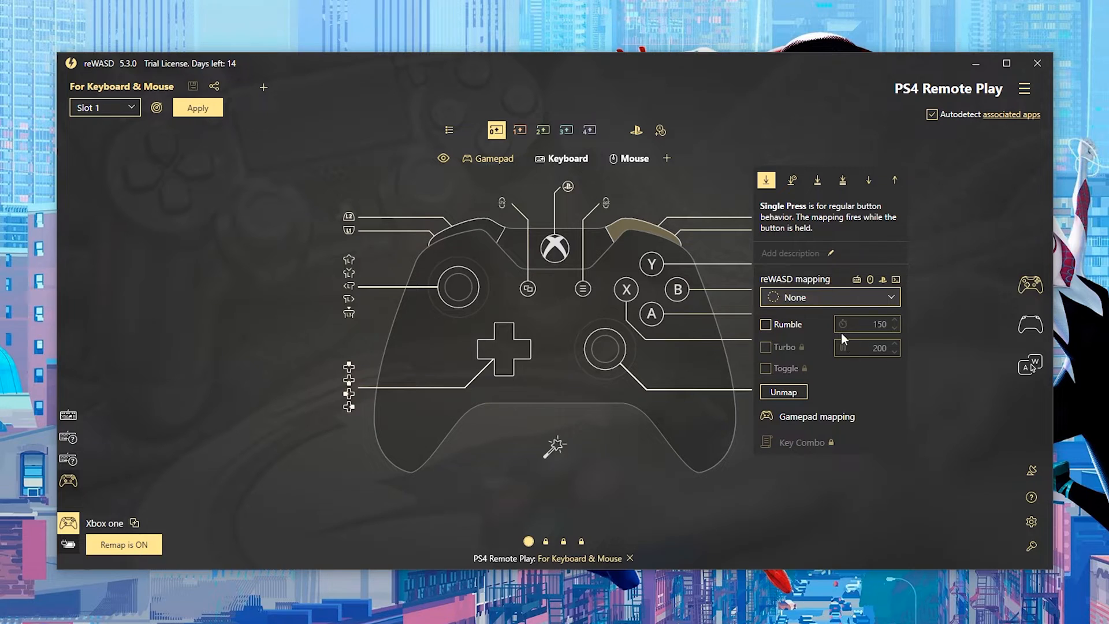
{"action": "mouse_move", "coordinate": [784, 391]}
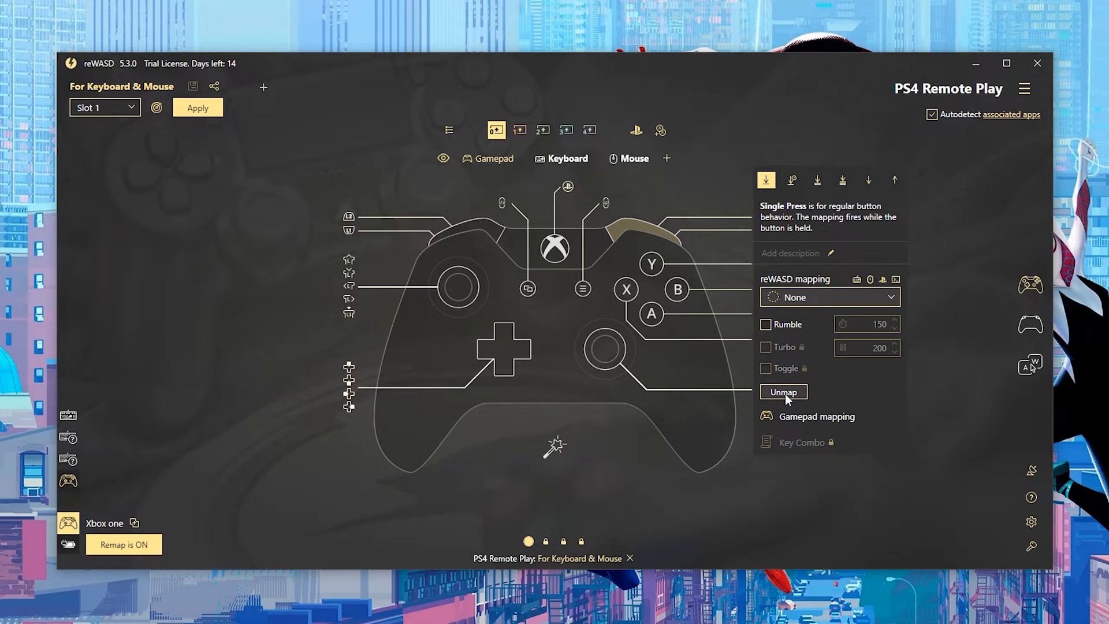
{"action": "mouse_move", "coordinate": [824, 260]}
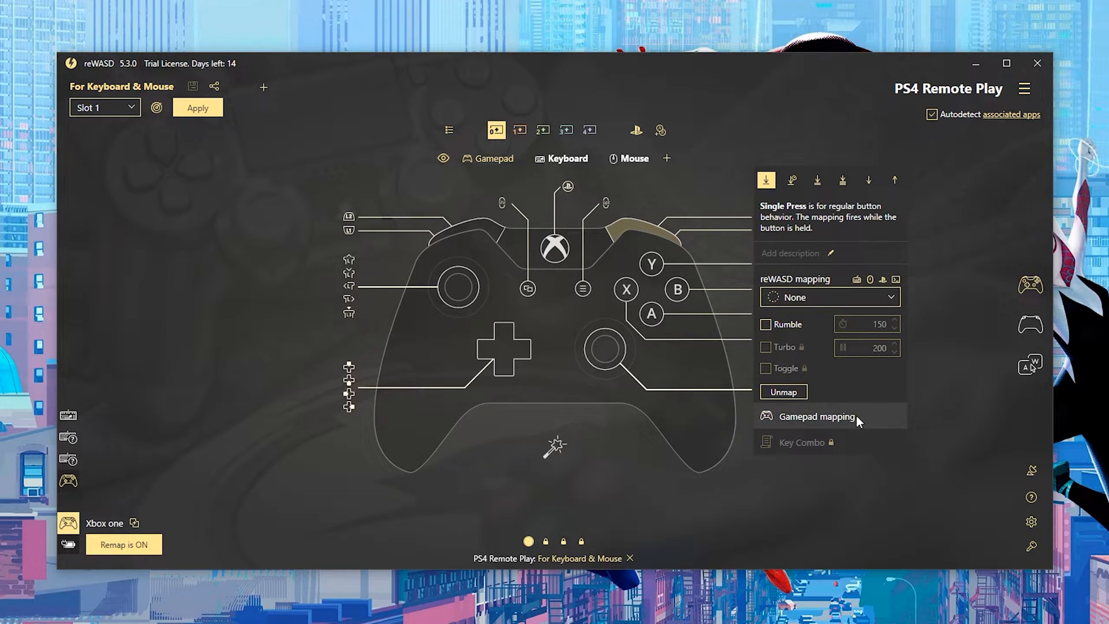
{"action": "left_click", "coordinate": [815, 416]}
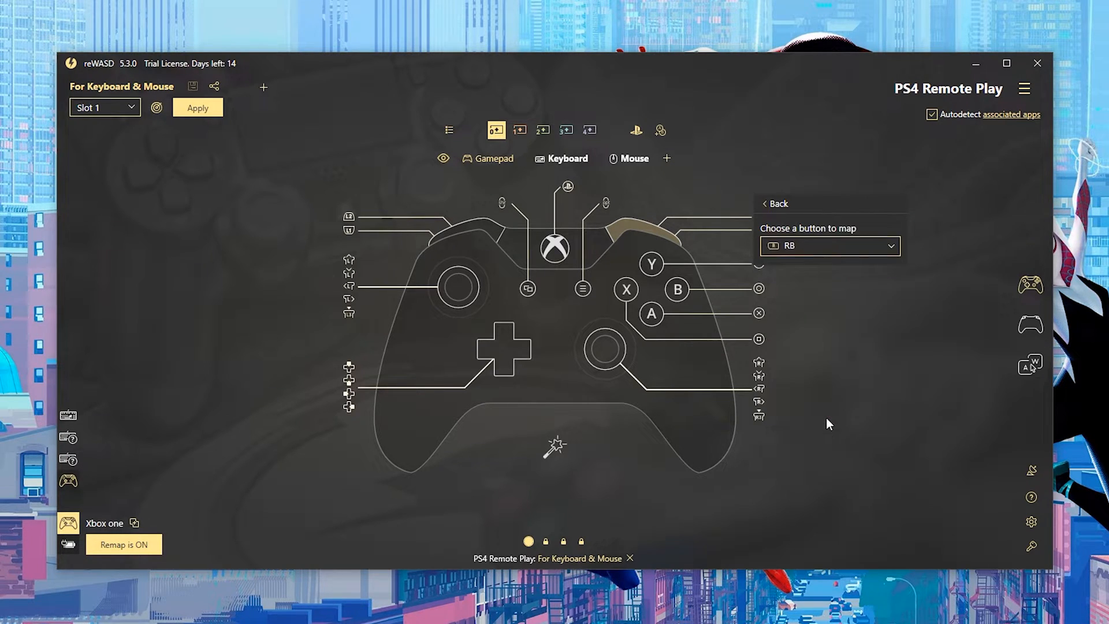
{"action": "left_click", "coordinate": [830, 245]}
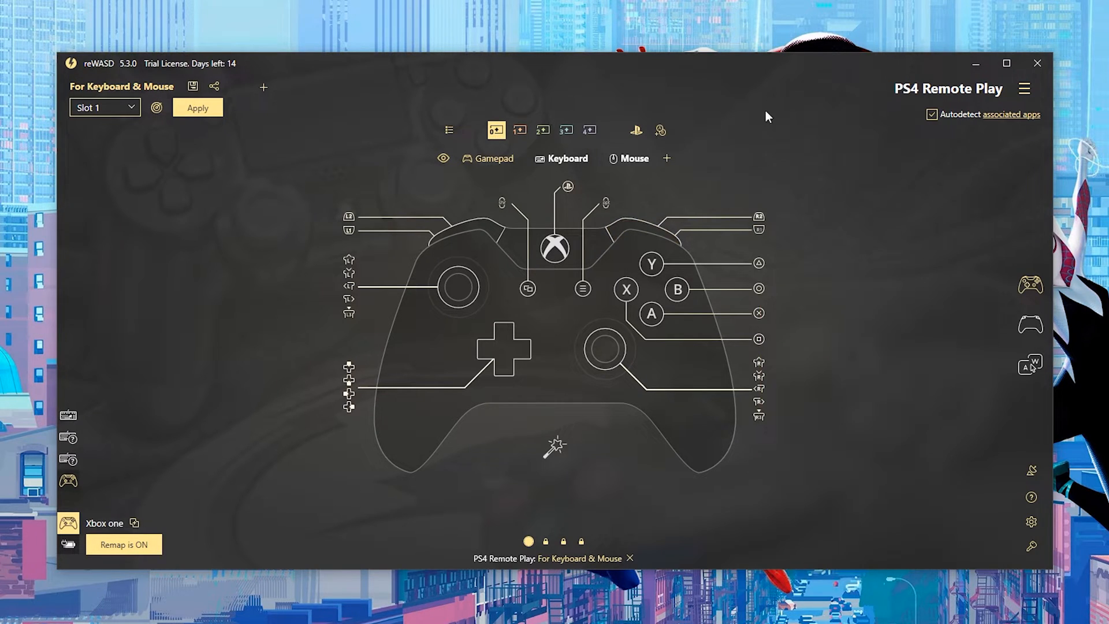
{"action": "mouse_move", "coordinate": [783, 139]}
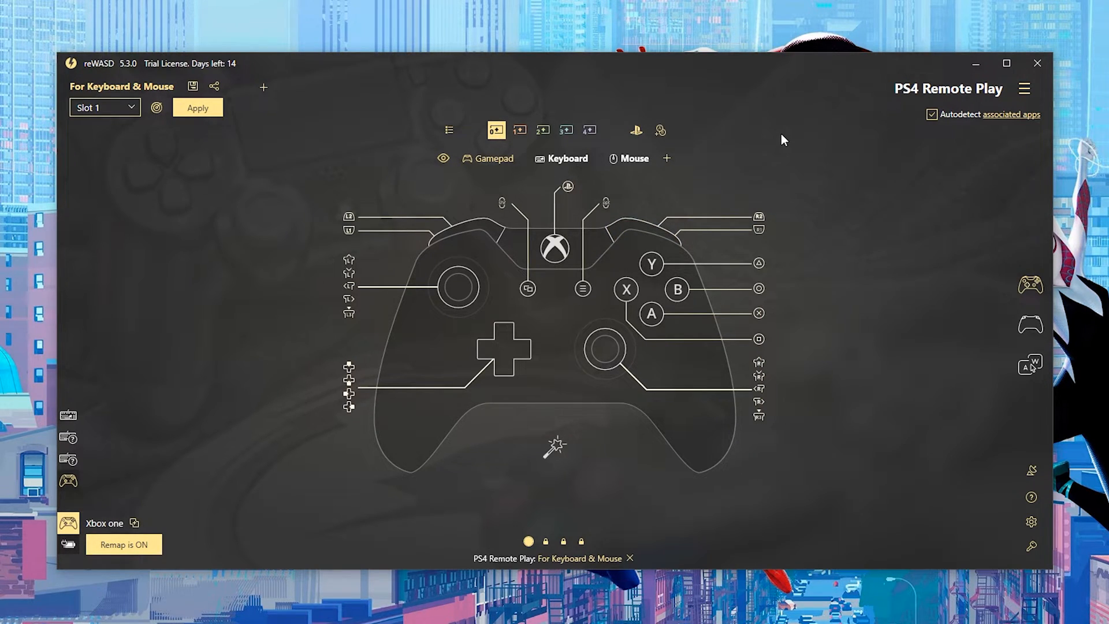
{"action": "mouse_move", "coordinate": [626, 152]}
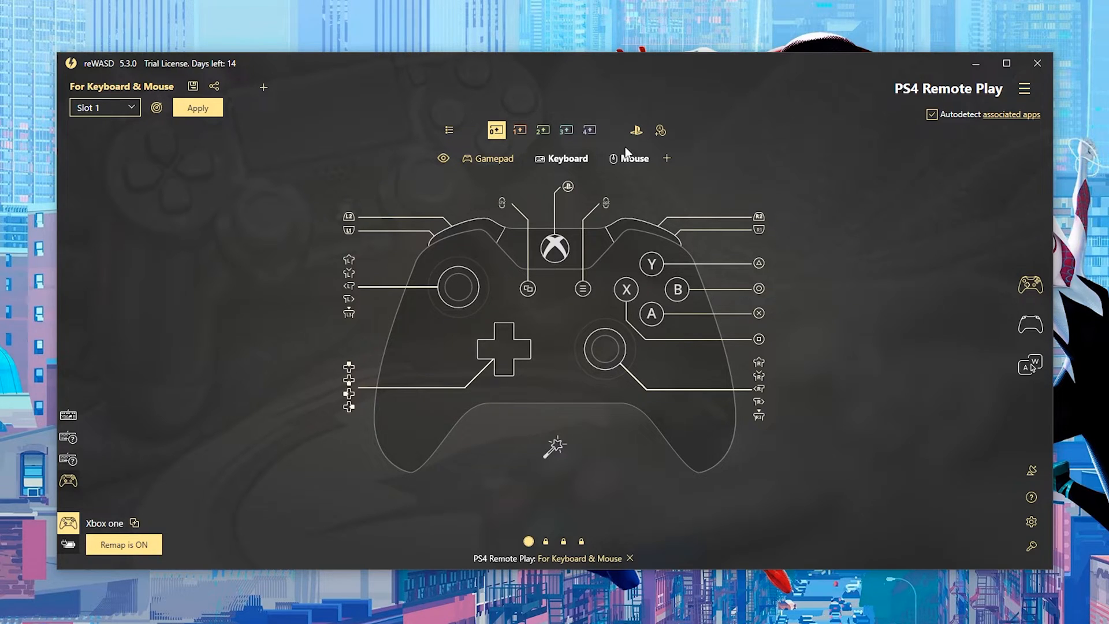
{"action": "mouse_move", "coordinate": [333, 336]}
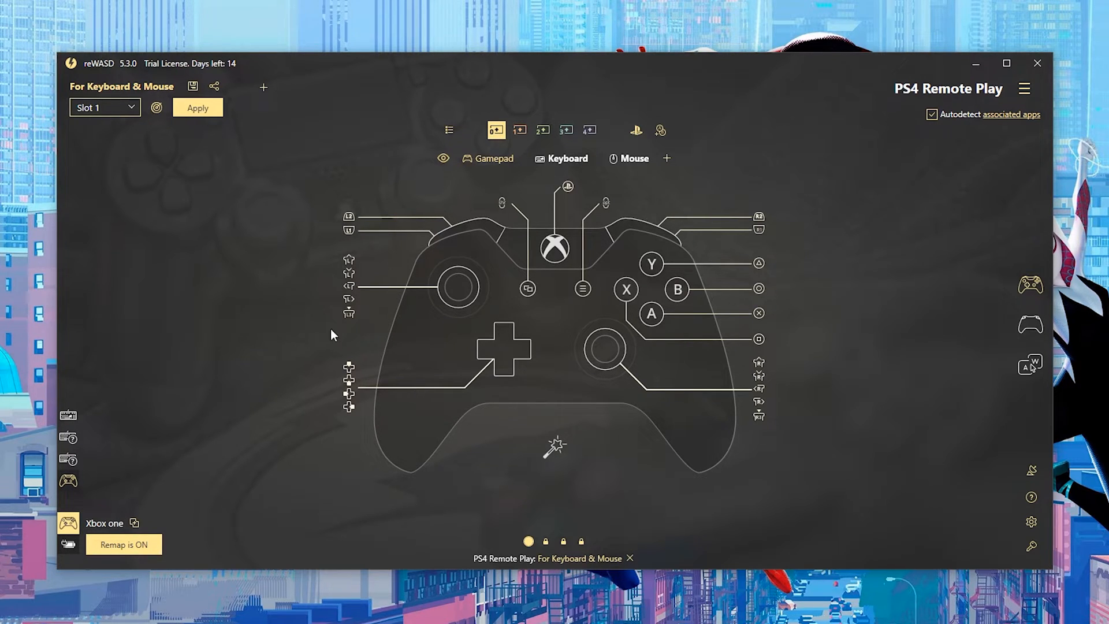
{"action": "mouse_move", "coordinate": [676, 201]}
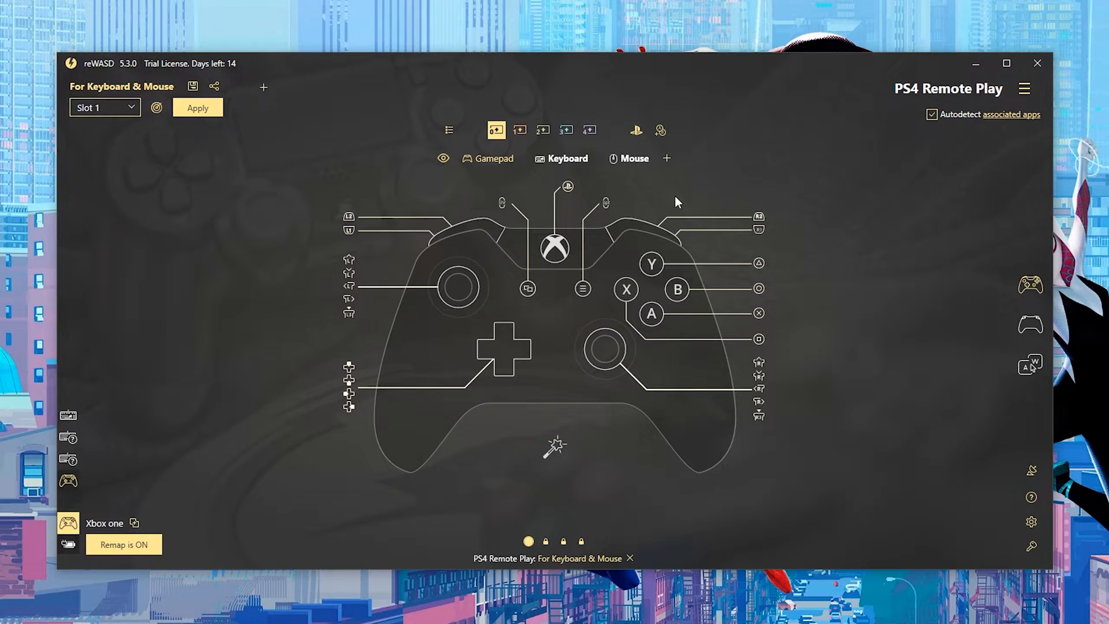
Step: Show the controller's rear view with the paddles mapped to R2 and L2
{"action": "left_click", "coordinate": [1030, 326]}
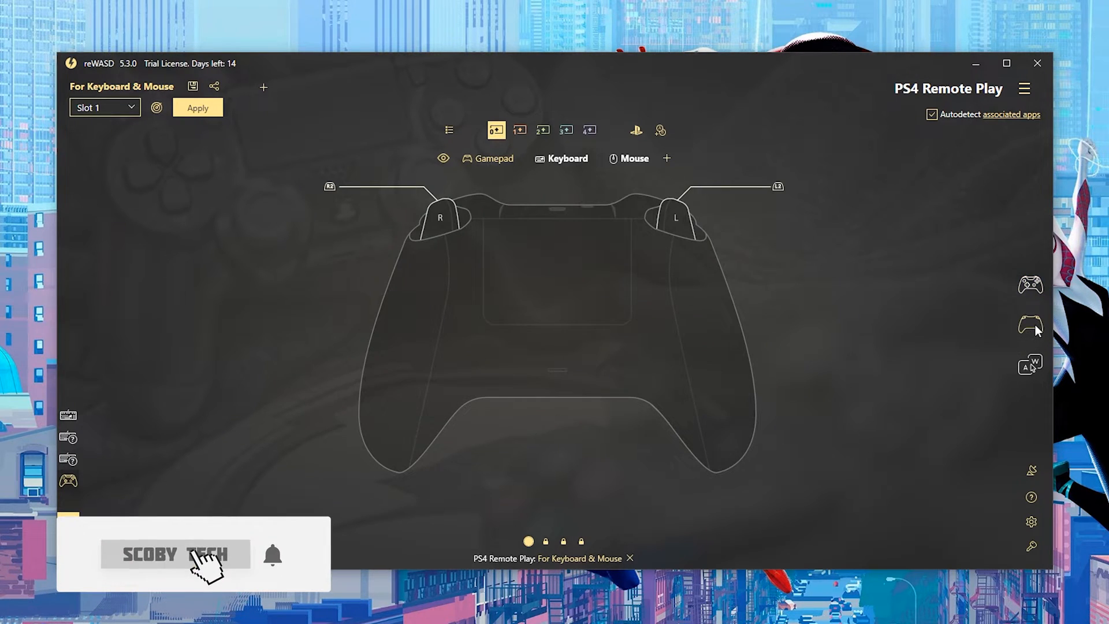
{"action": "mouse_move", "coordinate": [583, 317]}
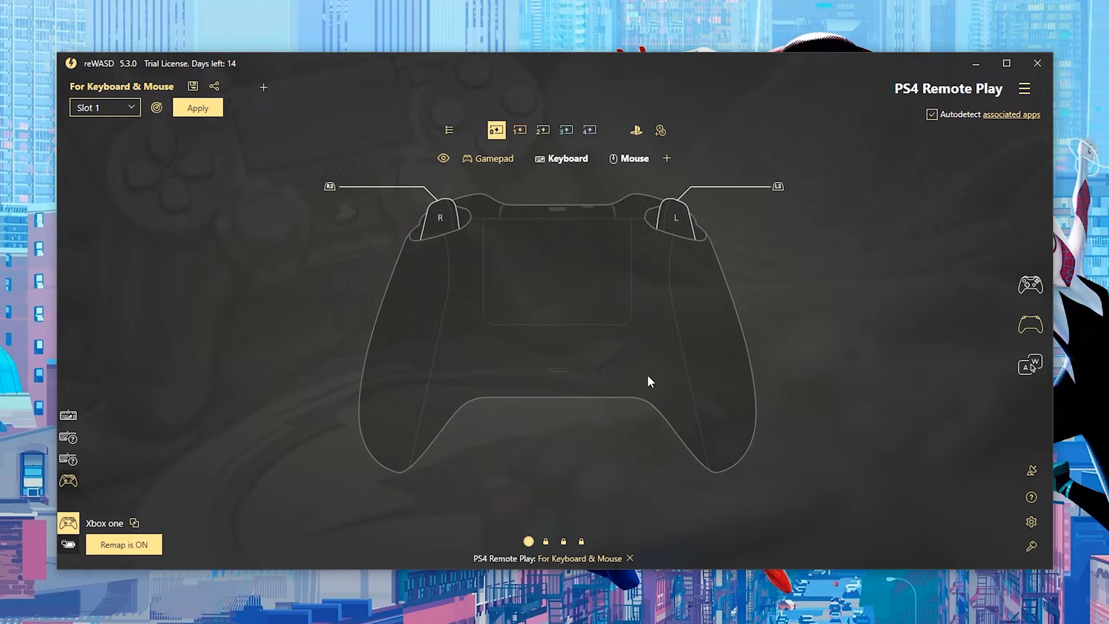
{"action": "mouse_move", "coordinate": [472, 301]}
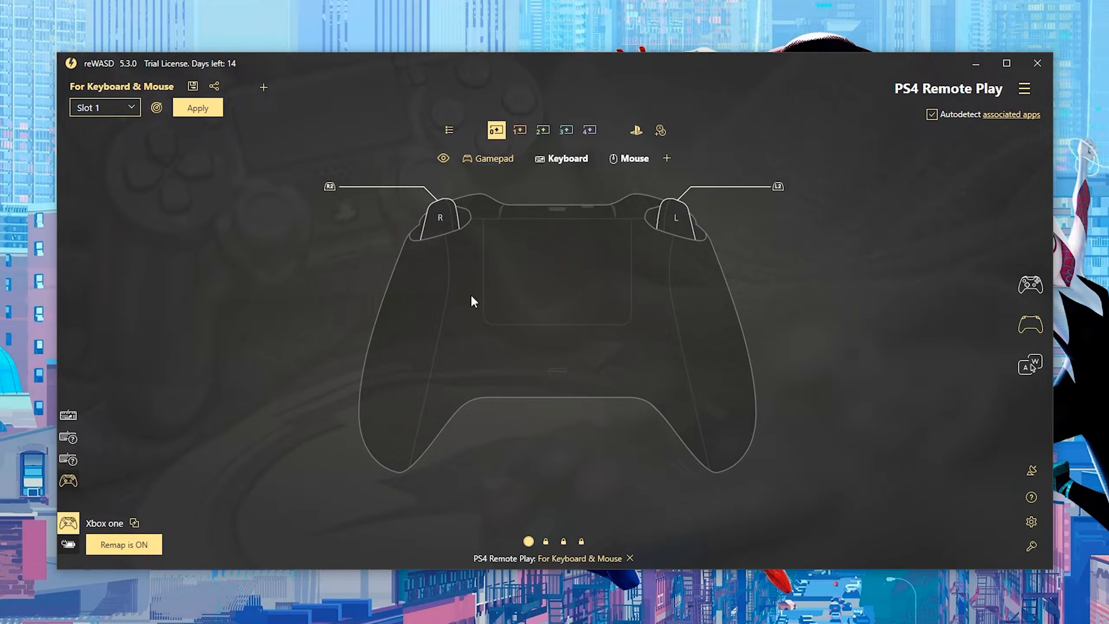
{"action": "mouse_move", "coordinate": [700, 230]}
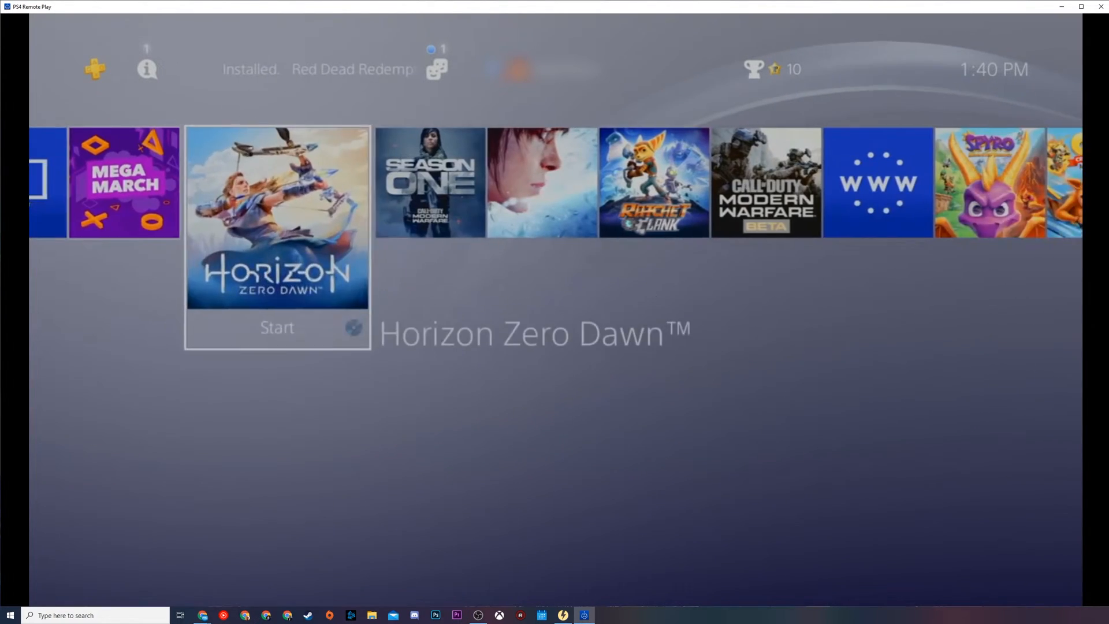
Step: Move left along the PS4 home screen game row toward Horizon Zero Dawn
{"action": "key", "text": "Left"}
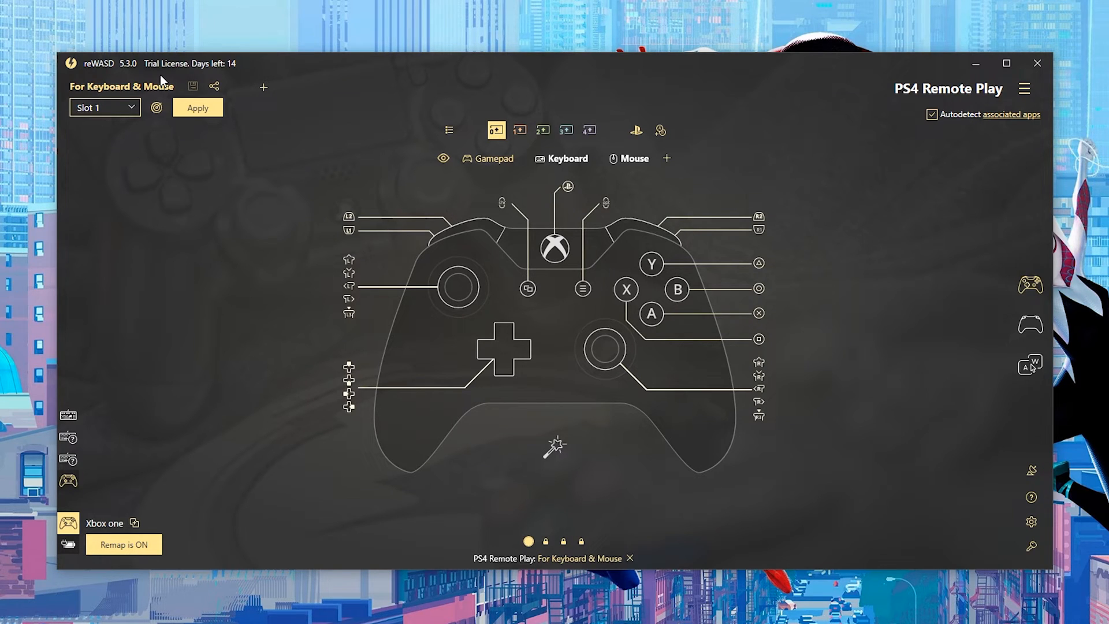
{"action": "mouse_move", "coordinate": [226, 85]}
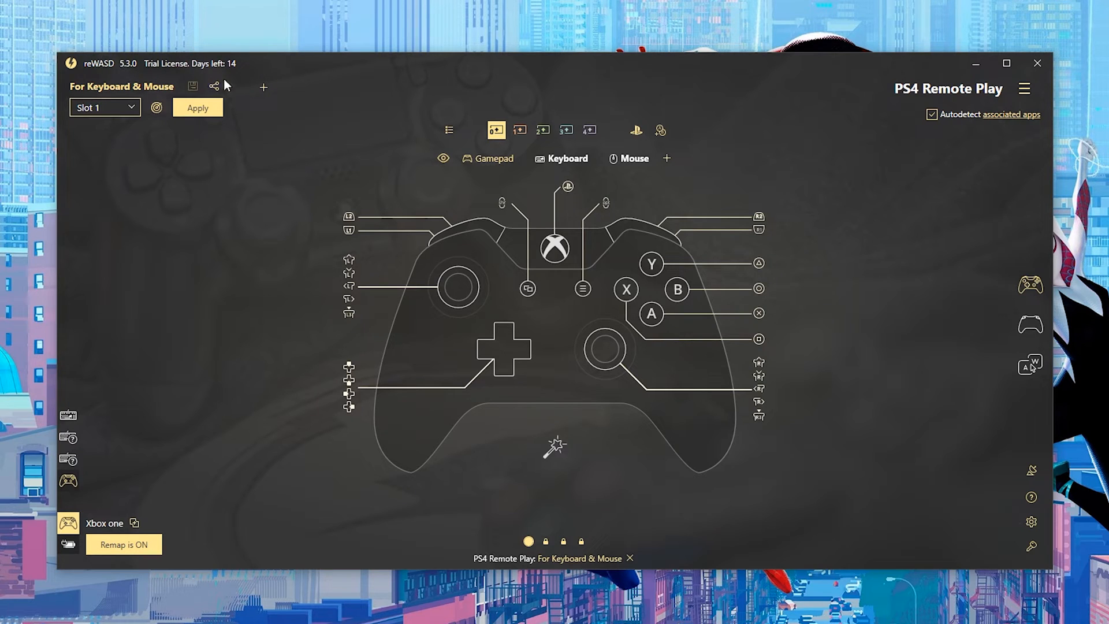
{"action": "mouse_move", "coordinate": [218, 73]}
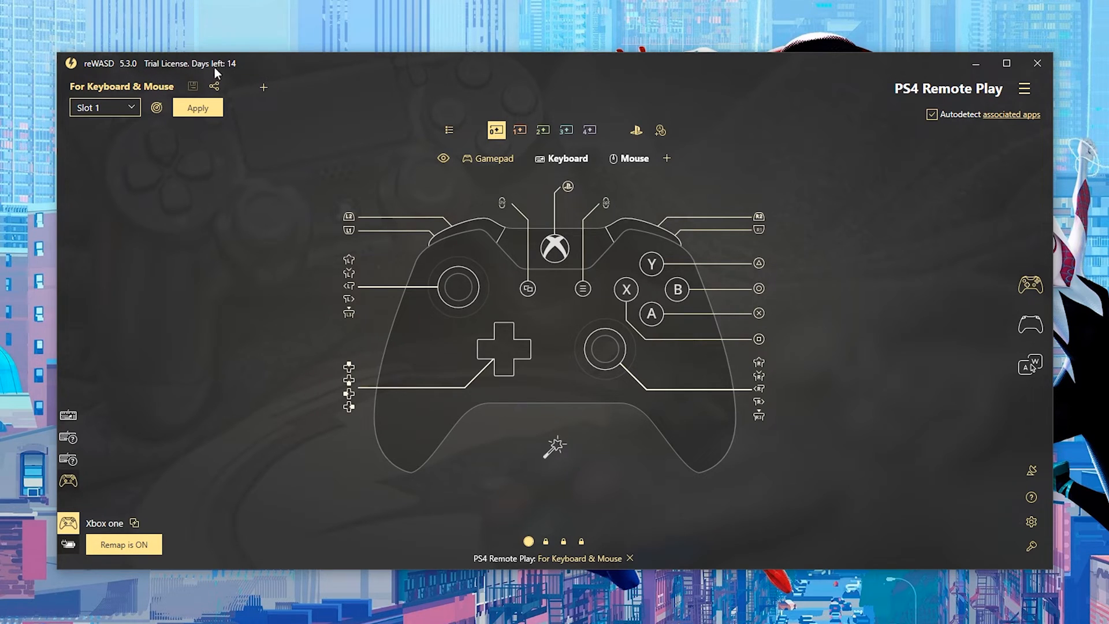
{"action": "mouse_move", "coordinate": [240, 68]}
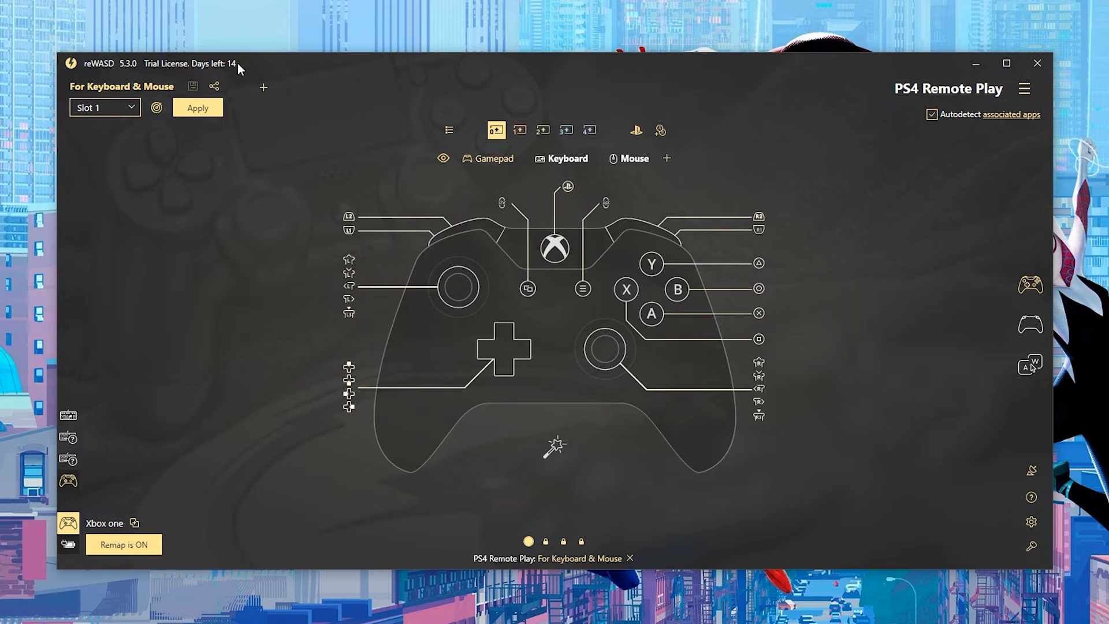
{"action": "mouse_move", "coordinate": [997, 510]}
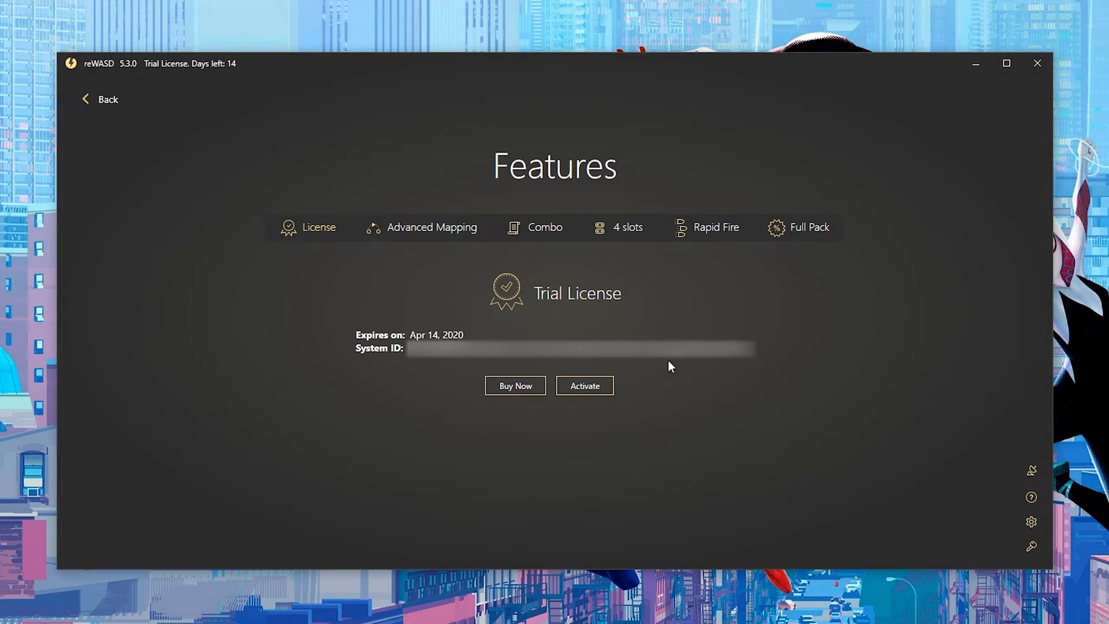
{"action": "mouse_move", "coordinate": [620, 430]}
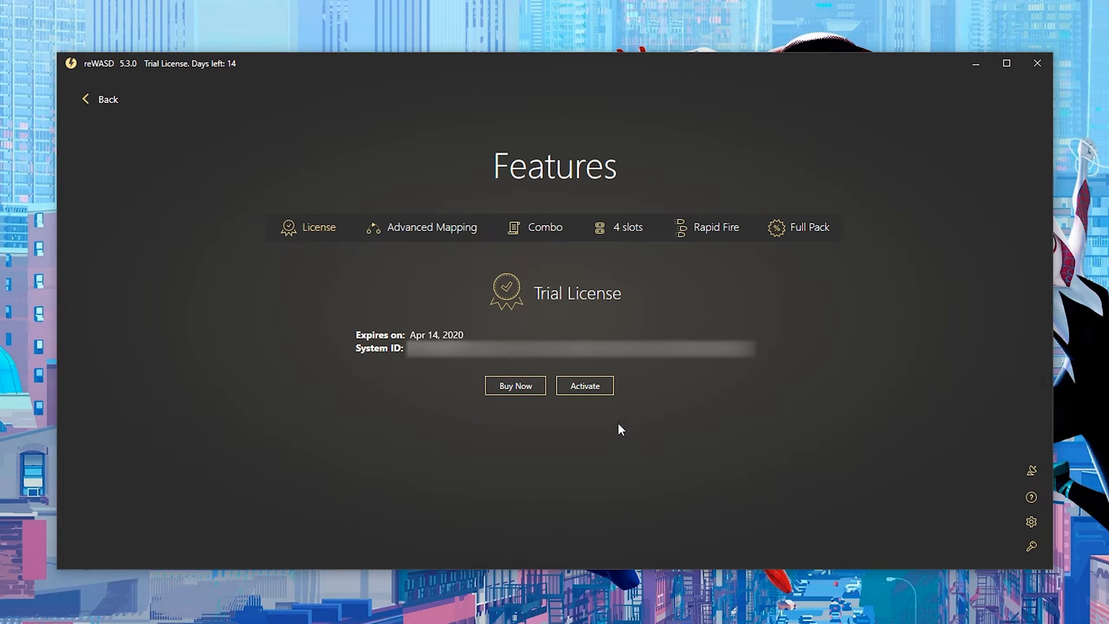
Step: In the reWASD online store, add Advanced Mapping, Combo and 4 Slots to the order
{"action": "left_click", "coordinate": [515, 385]}
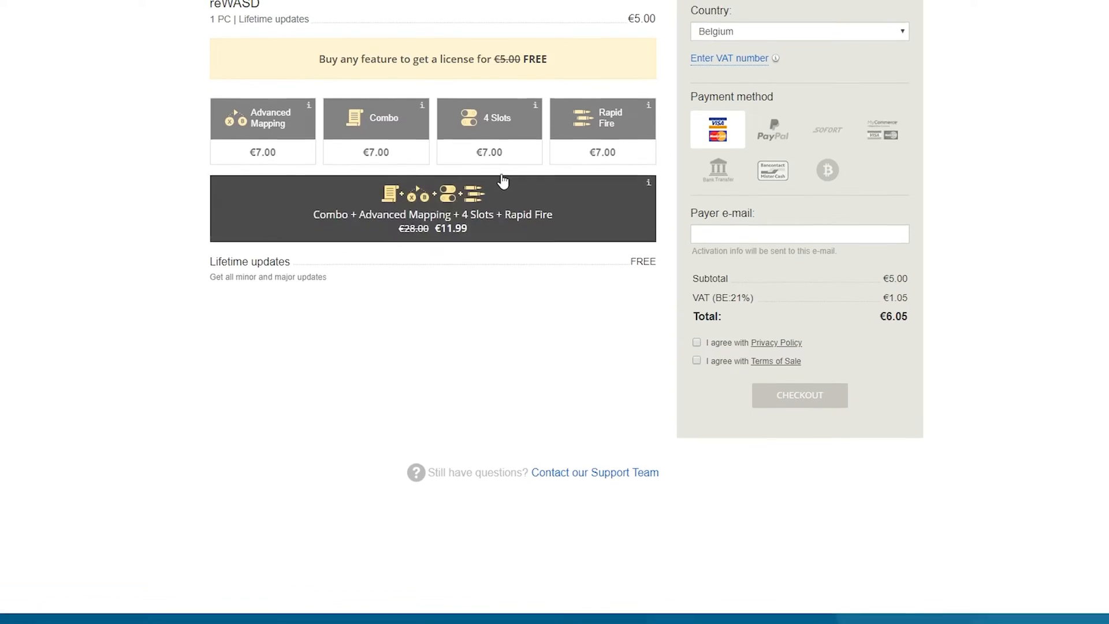
{"action": "scroll", "scroll_direction": "up", "scroll_amount": 3}
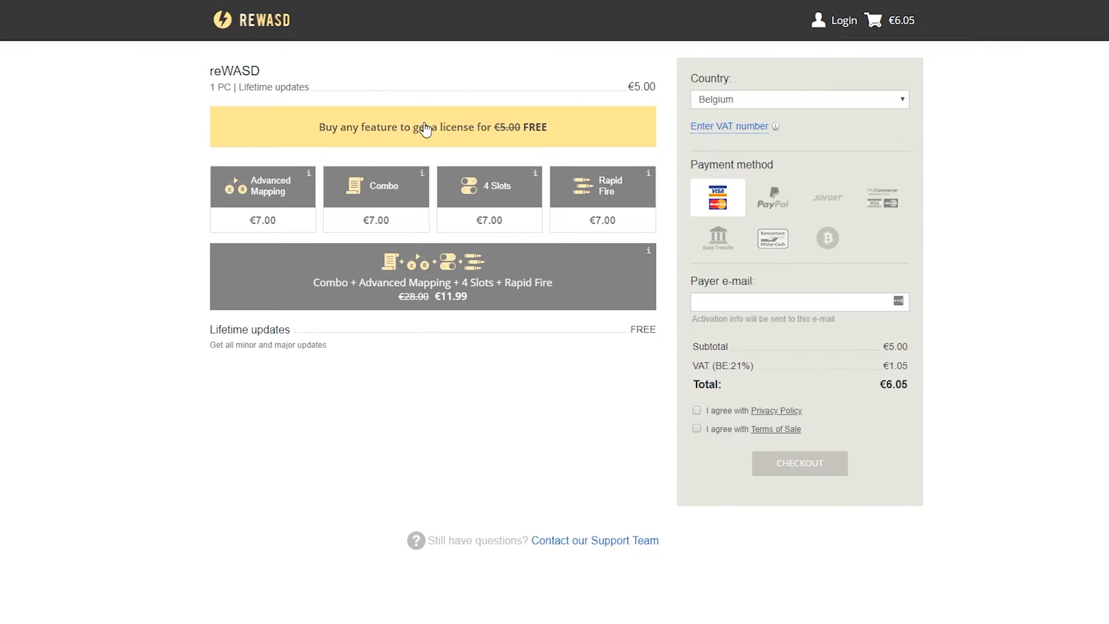
{"action": "left_click", "coordinate": [262, 186]}
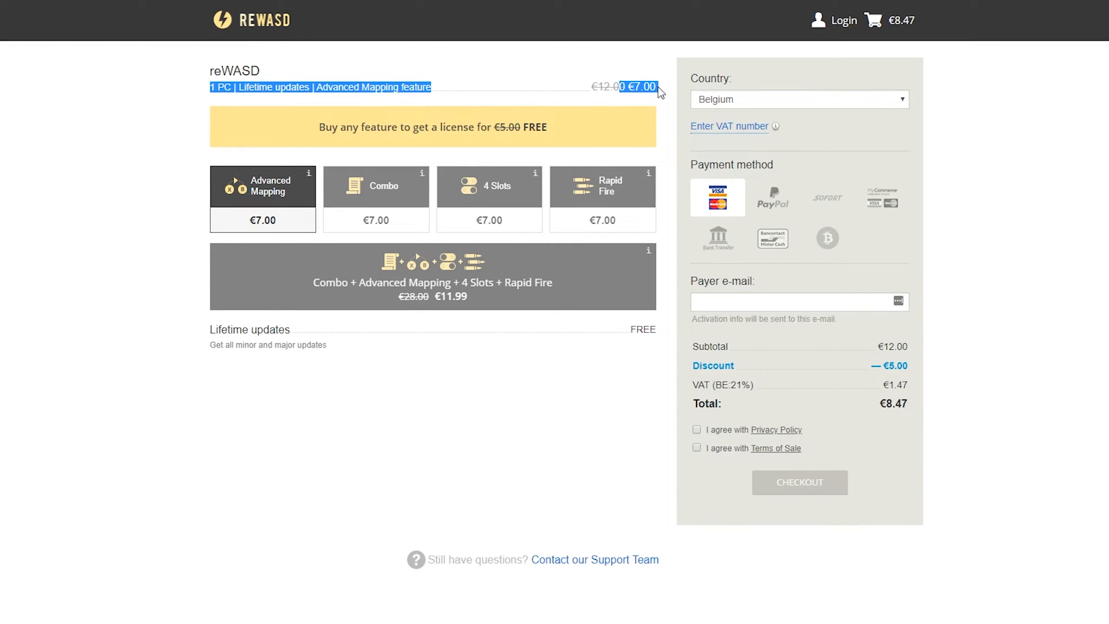
{"action": "left_click", "coordinate": [488, 185]}
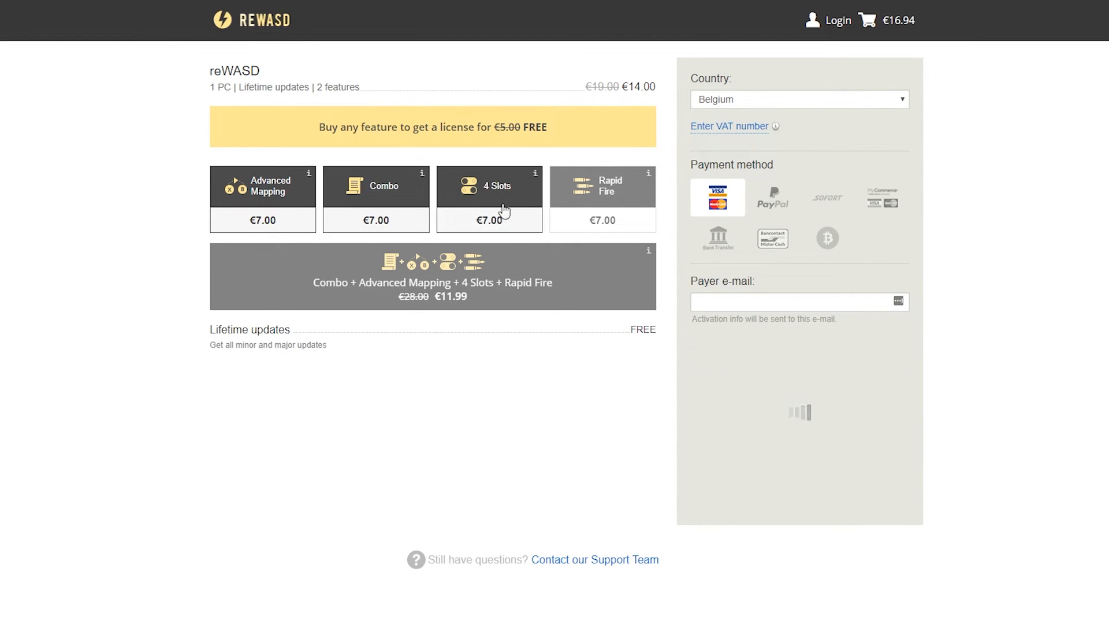
{"action": "left_click", "coordinate": [602, 185]}
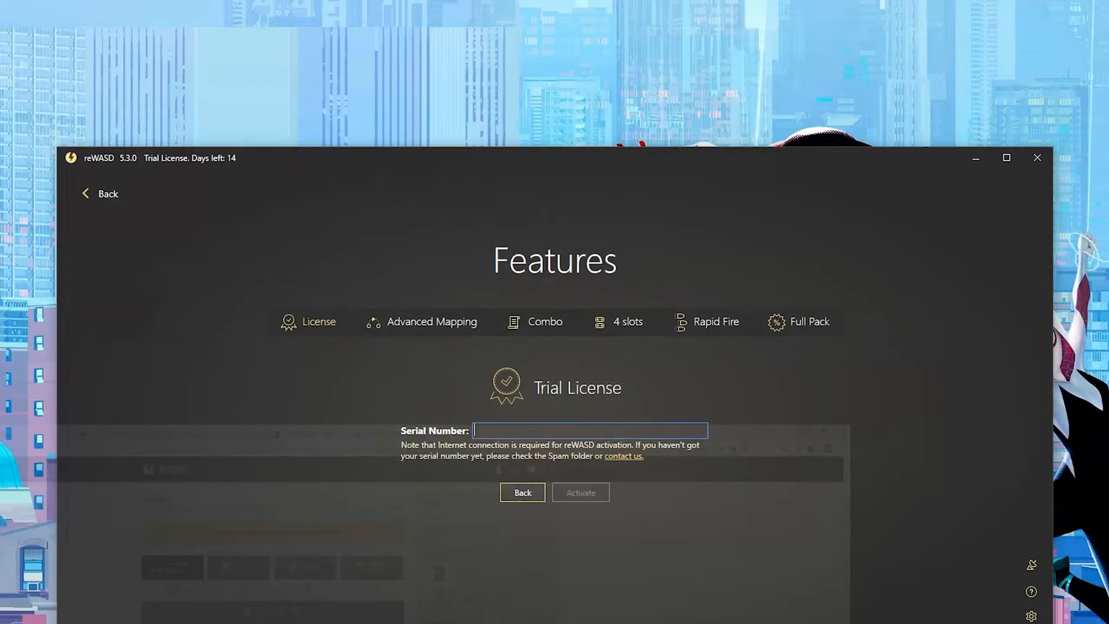
Step: Leave the serial number form without activating, returning to the Xbox One mapping screen
{"action": "left_click", "coordinate": [522, 492]}
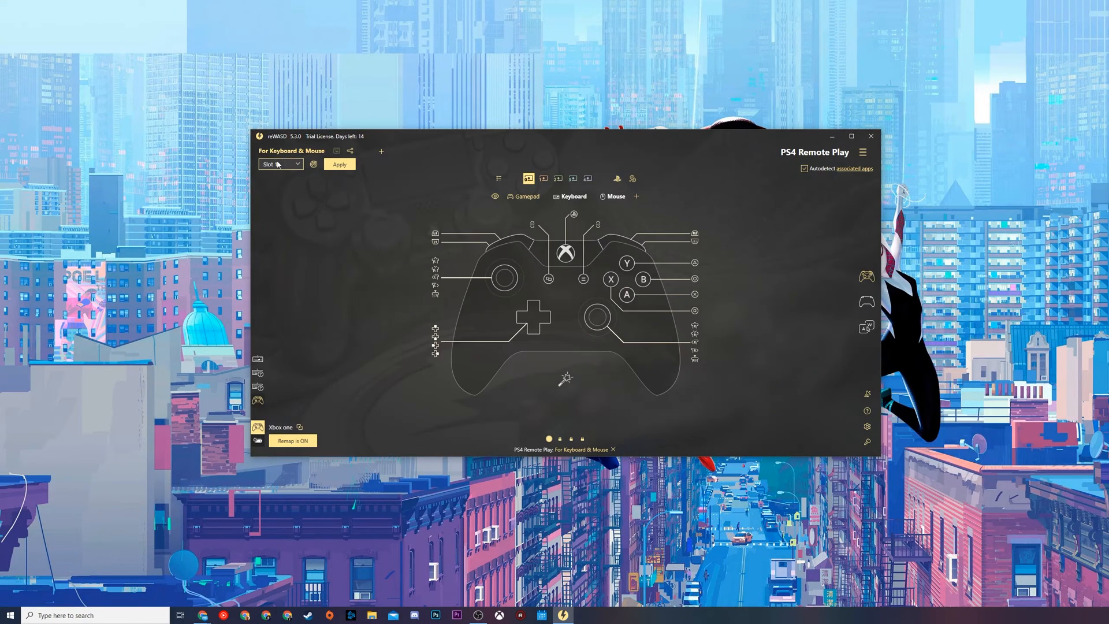
{"action": "mouse_move", "coordinate": [281, 165]}
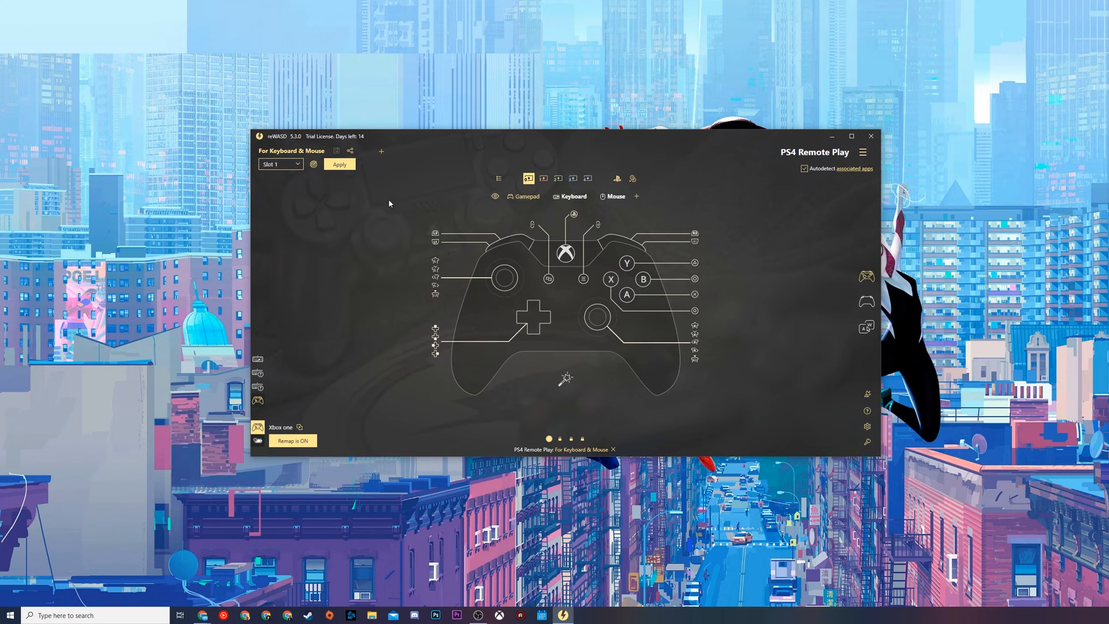
{"action": "mouse_move", "coordinate": [738, 247]}
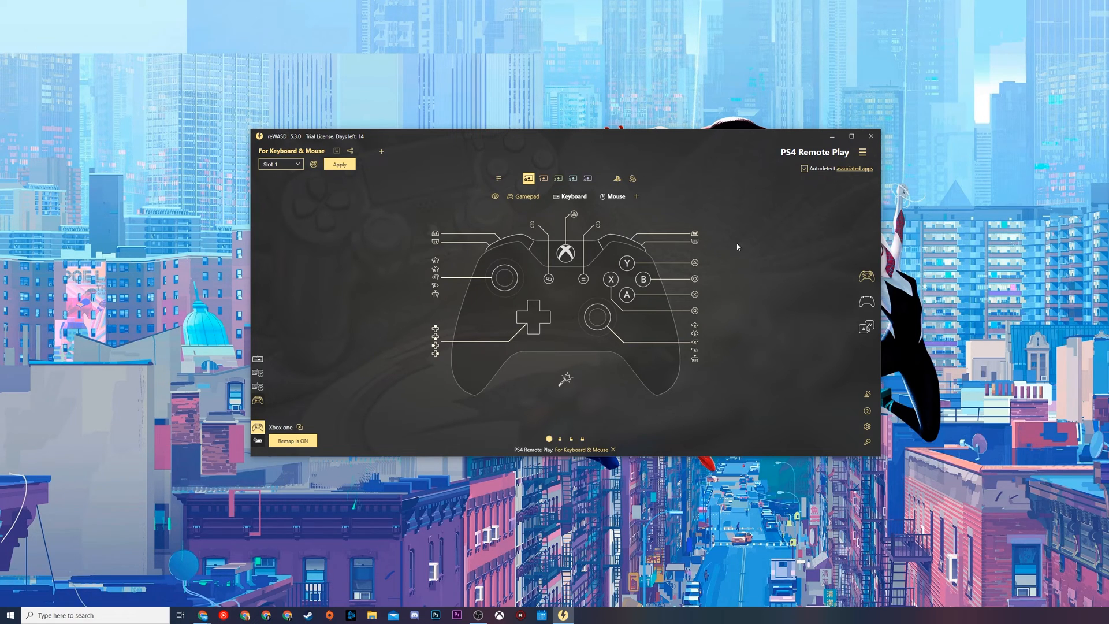